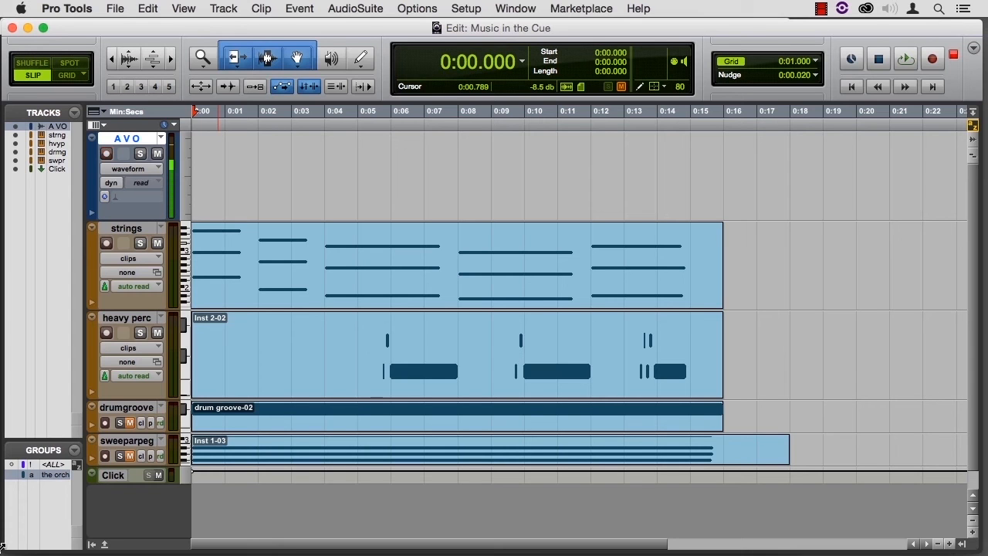
click(105, 153)
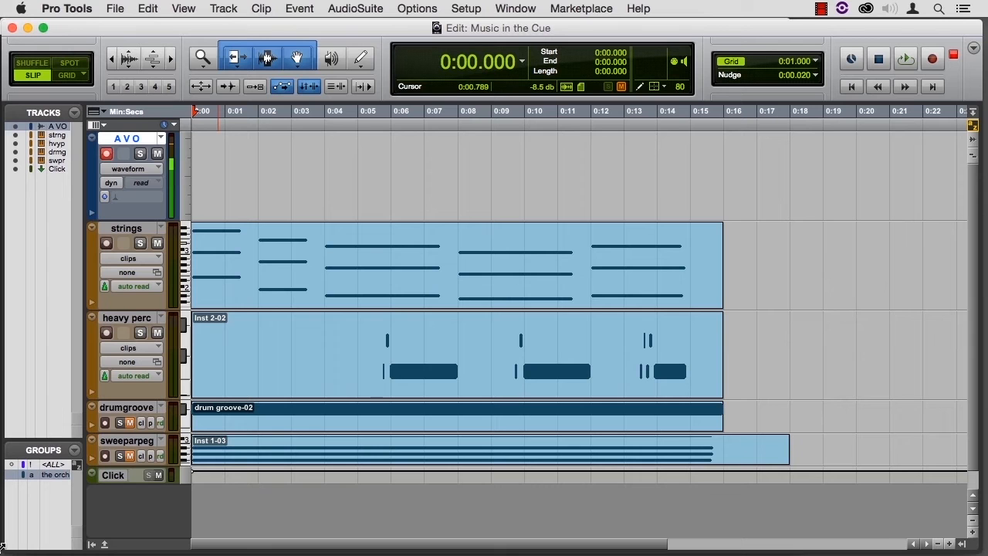
click(105, 153)
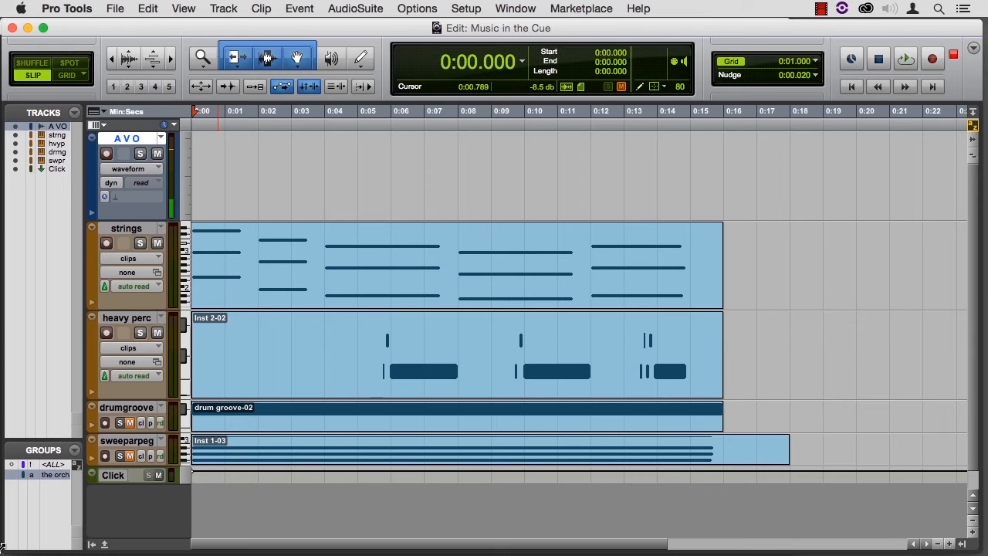
click(105, 153)
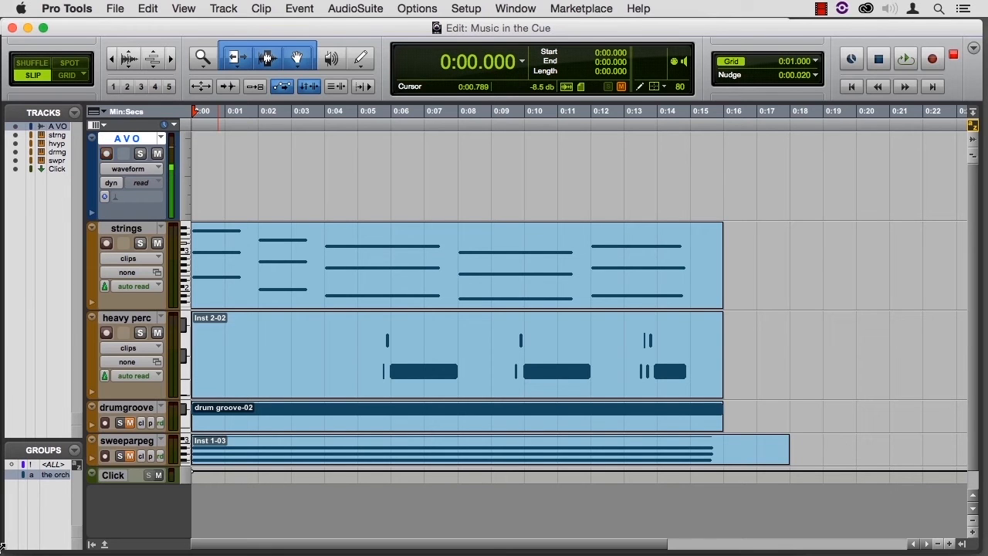
click(105, 153)
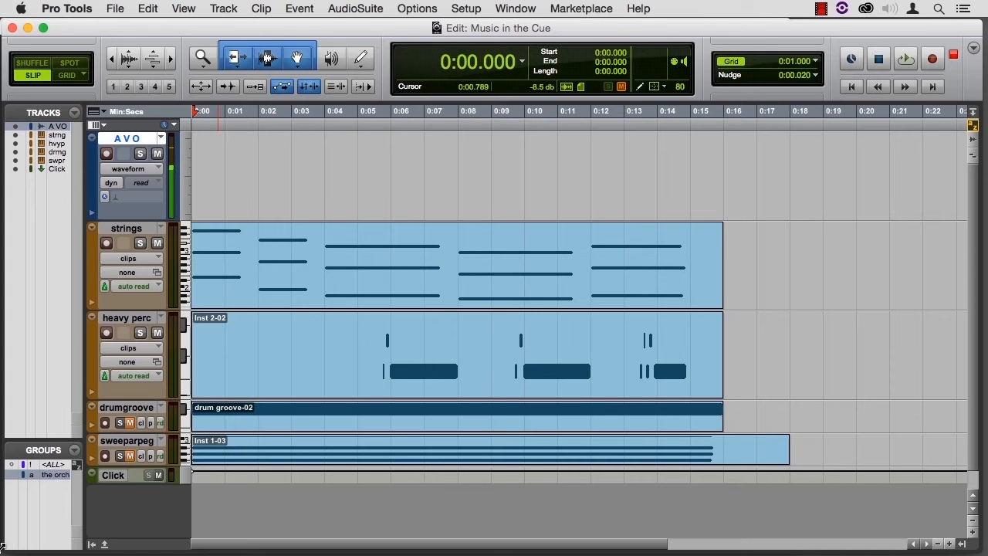
click(105, 153)
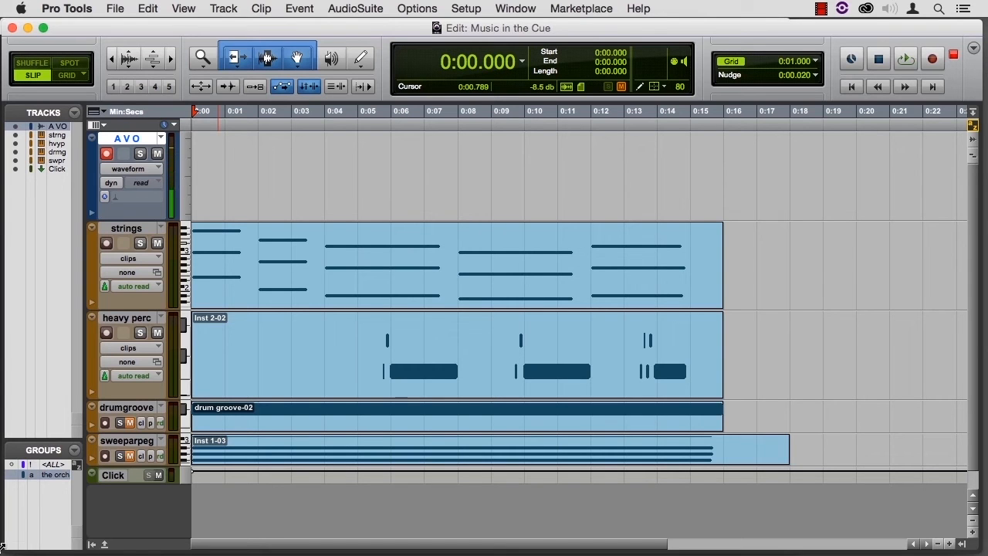
click(905, 59)
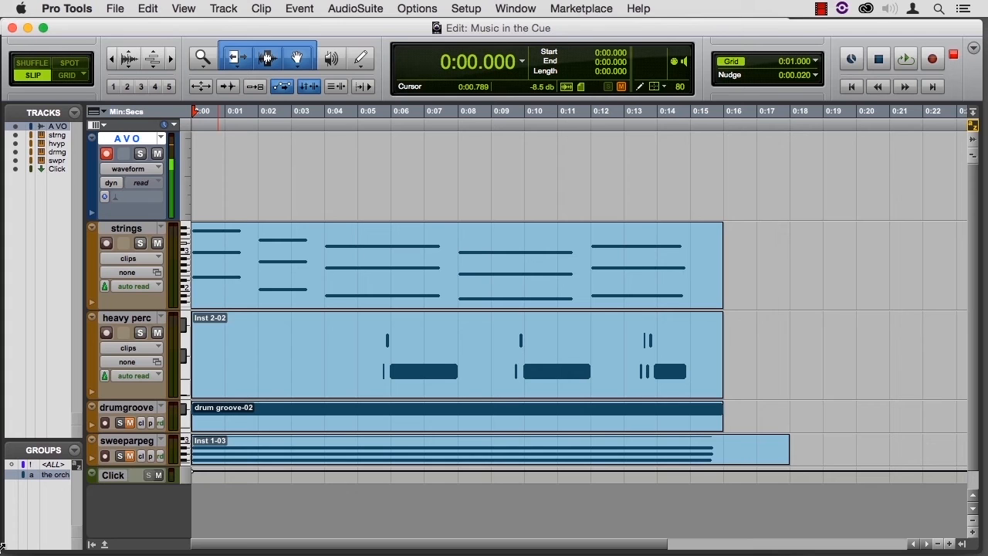
mouse_move(173, 293)
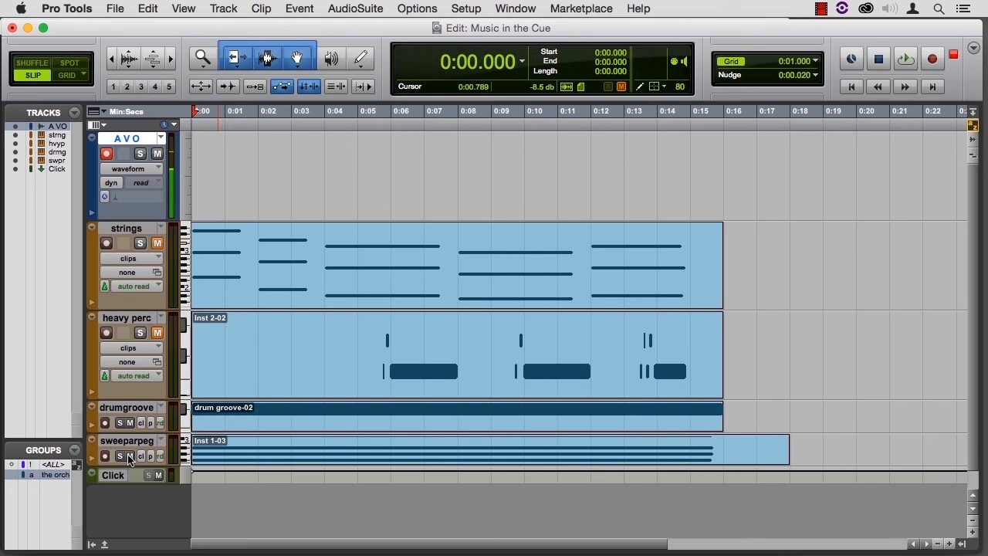
click(905, 58)
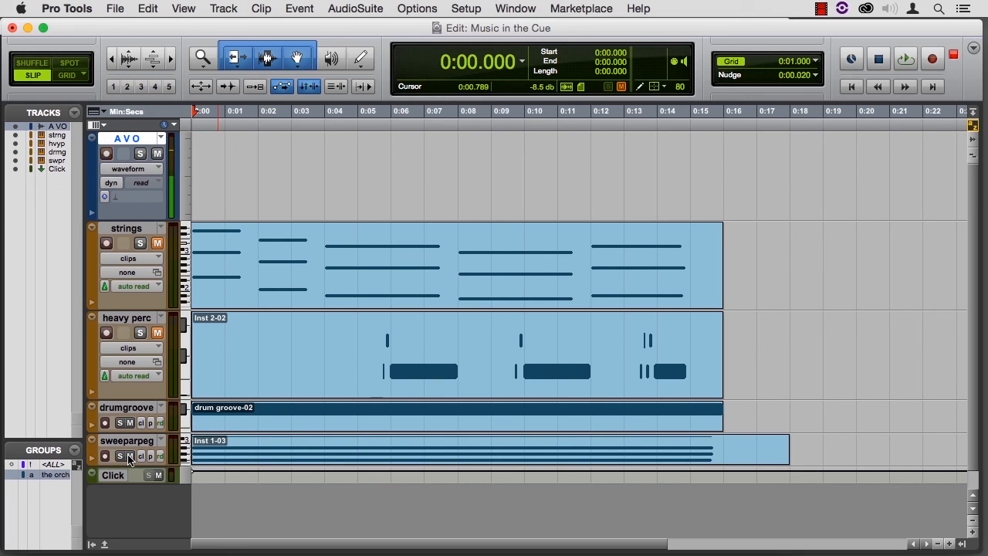
click(105, 153)
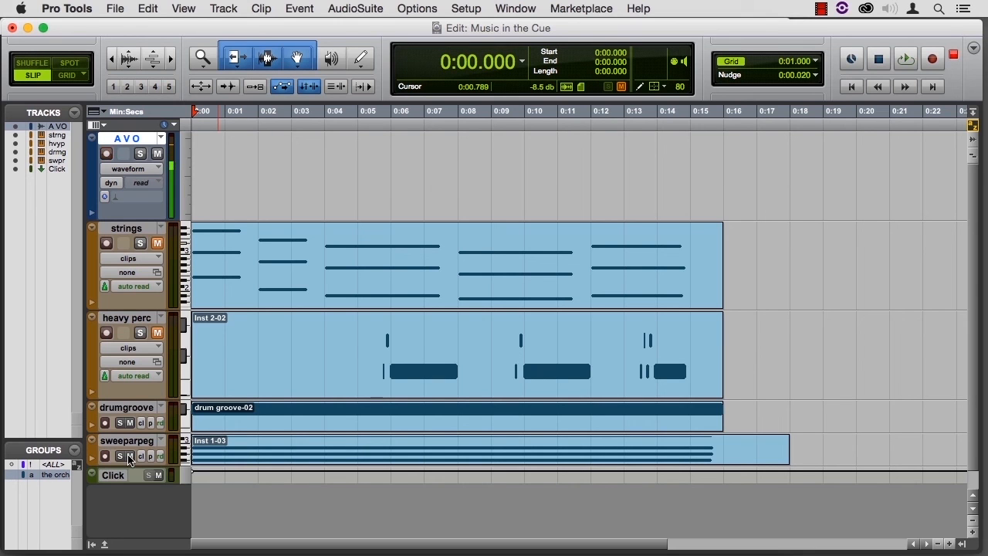
click(105, 153)
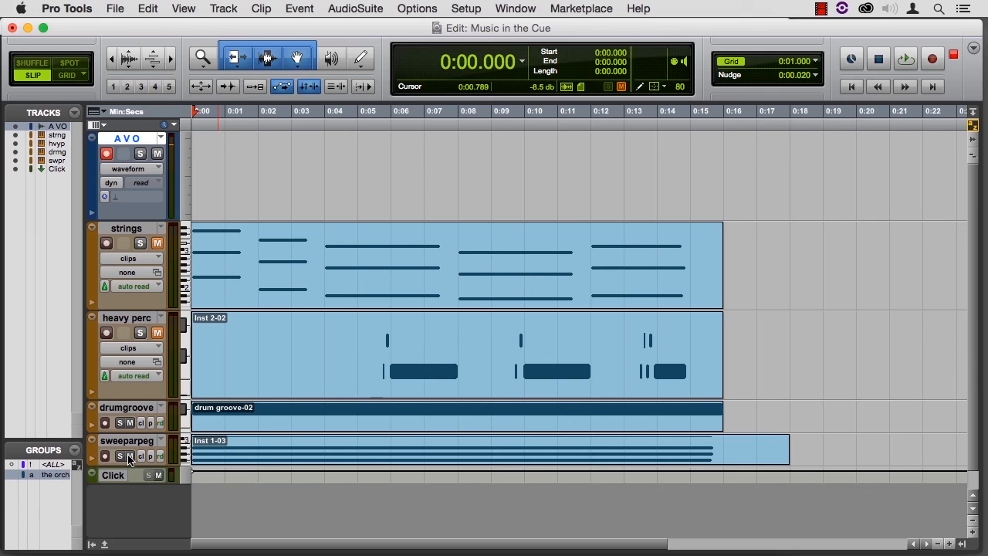